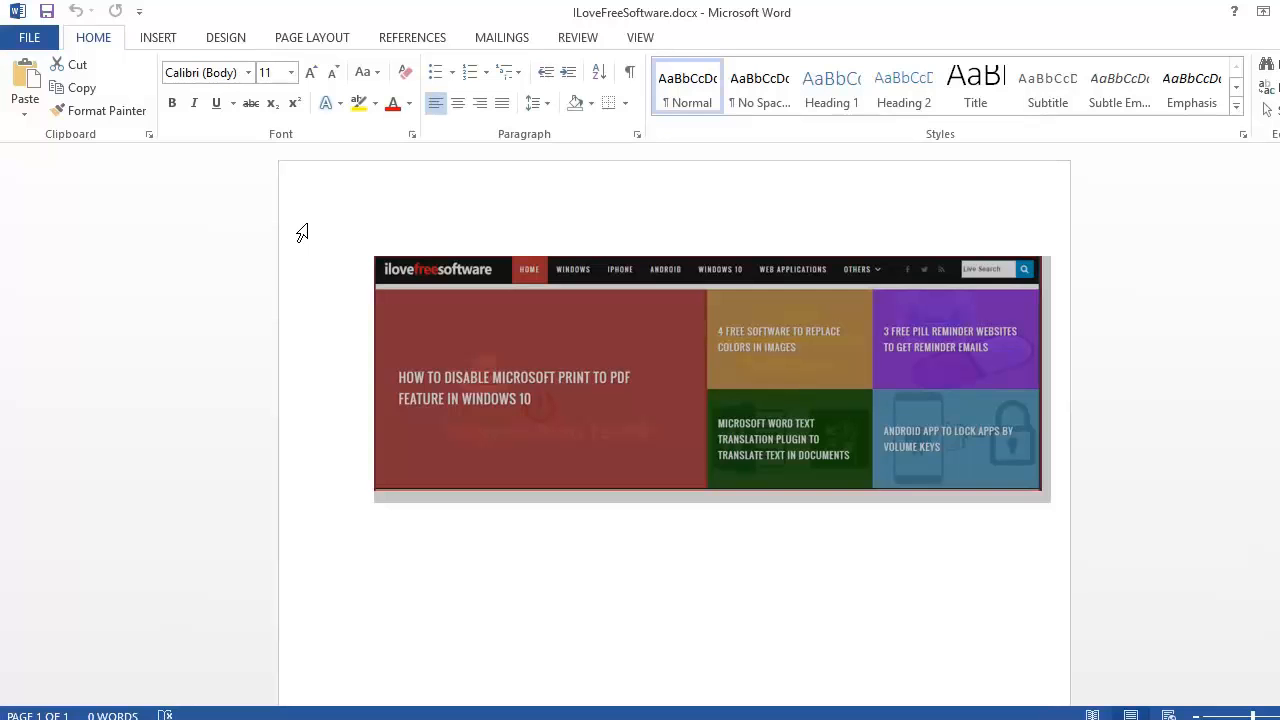
pyautogui.moveTo(310, 232)
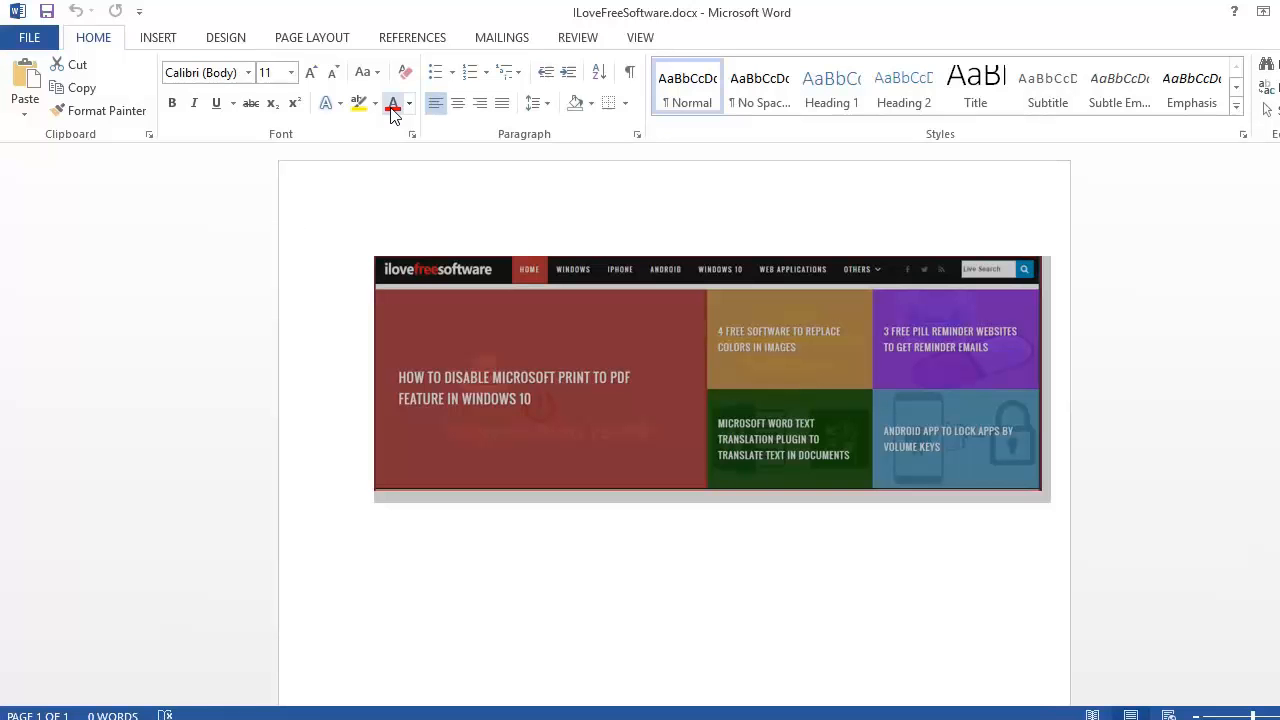
# - Turn on the Ruler option from the View tab's Show group
pyautogui.click(640, 37)
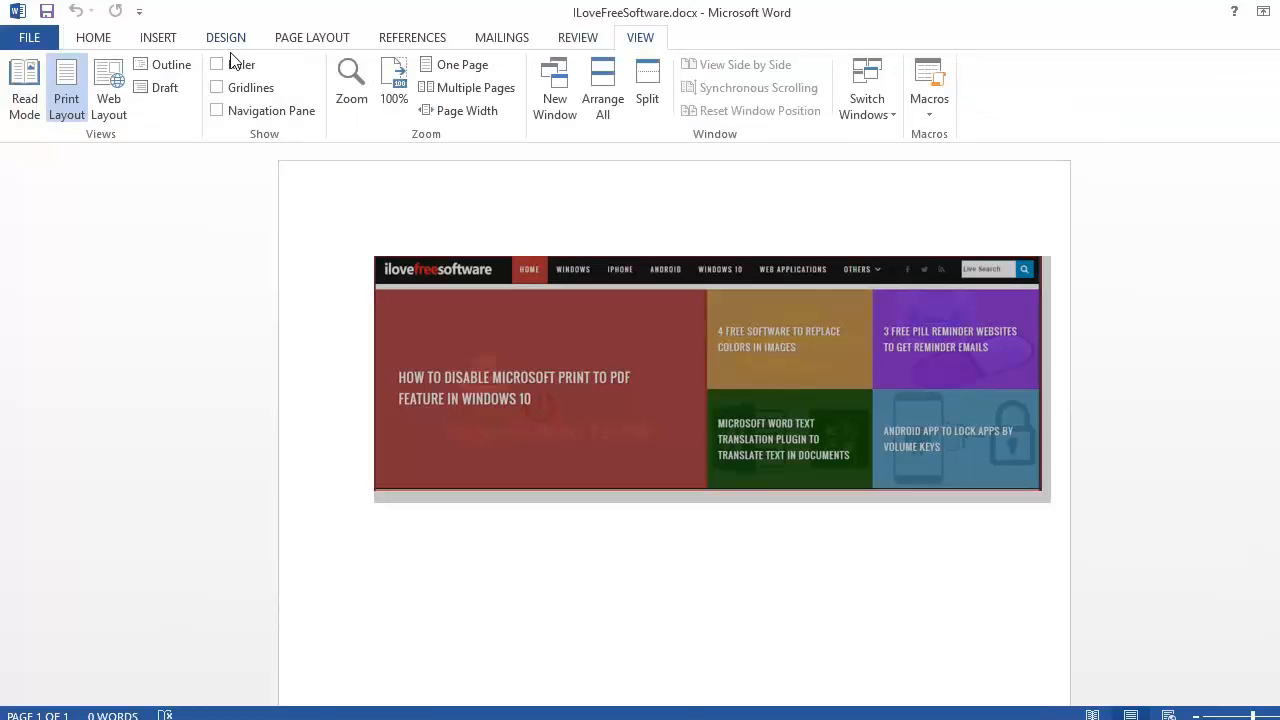
pyautogui.click(217, 64)
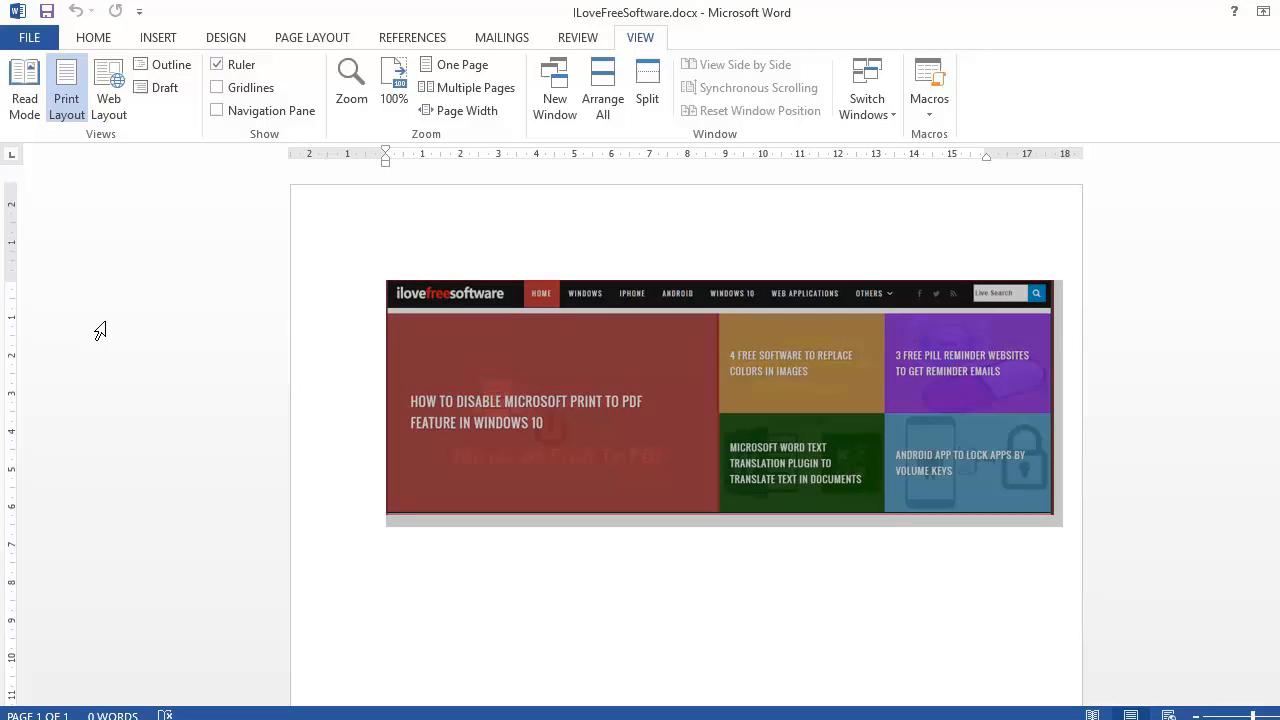
pyautogui.moveTo(133, 315)
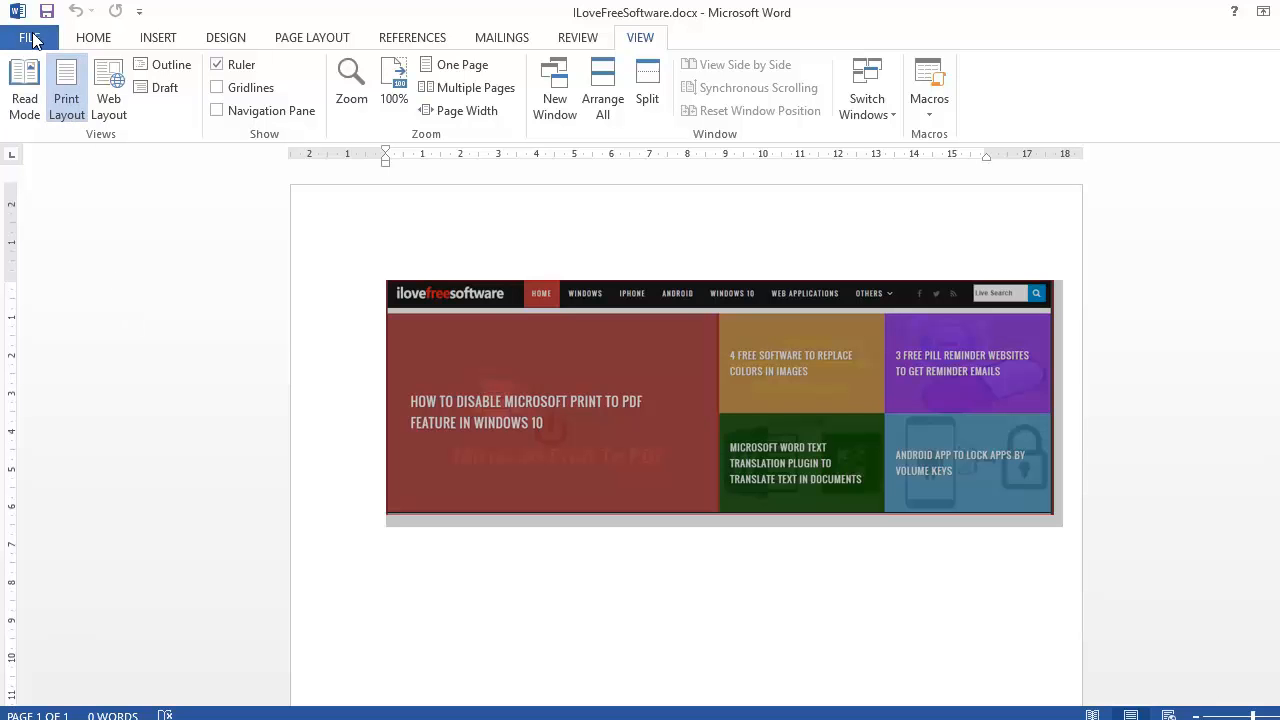
# - Open Word Options from the File backstage menu
pyautogui.click(30, 37)
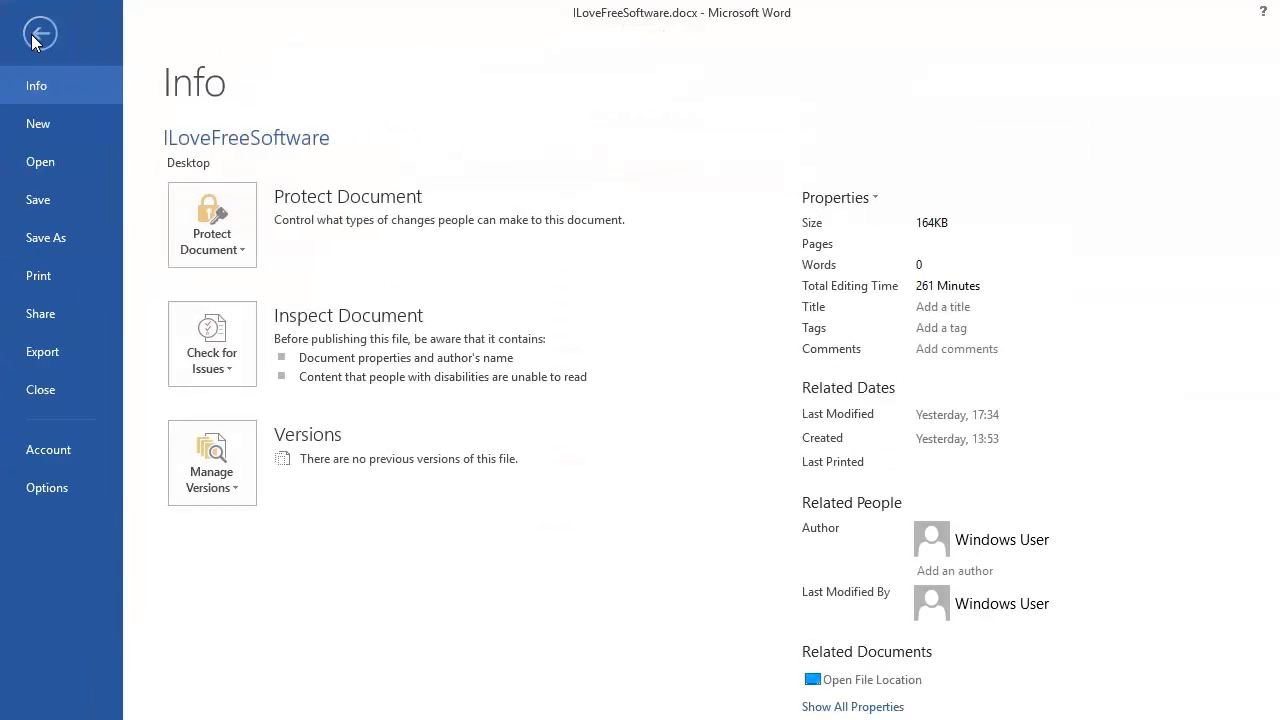
pyautogui.moveTo(46, 487)
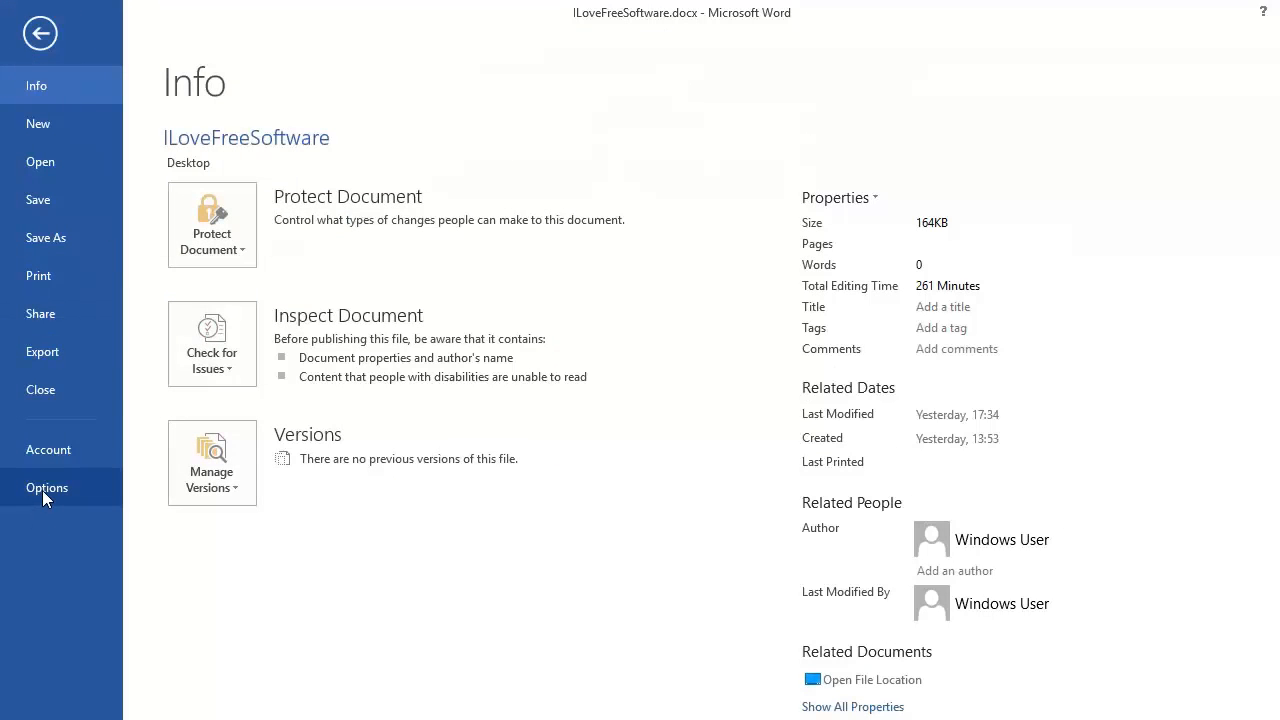
pyautogui.click(46, 487)
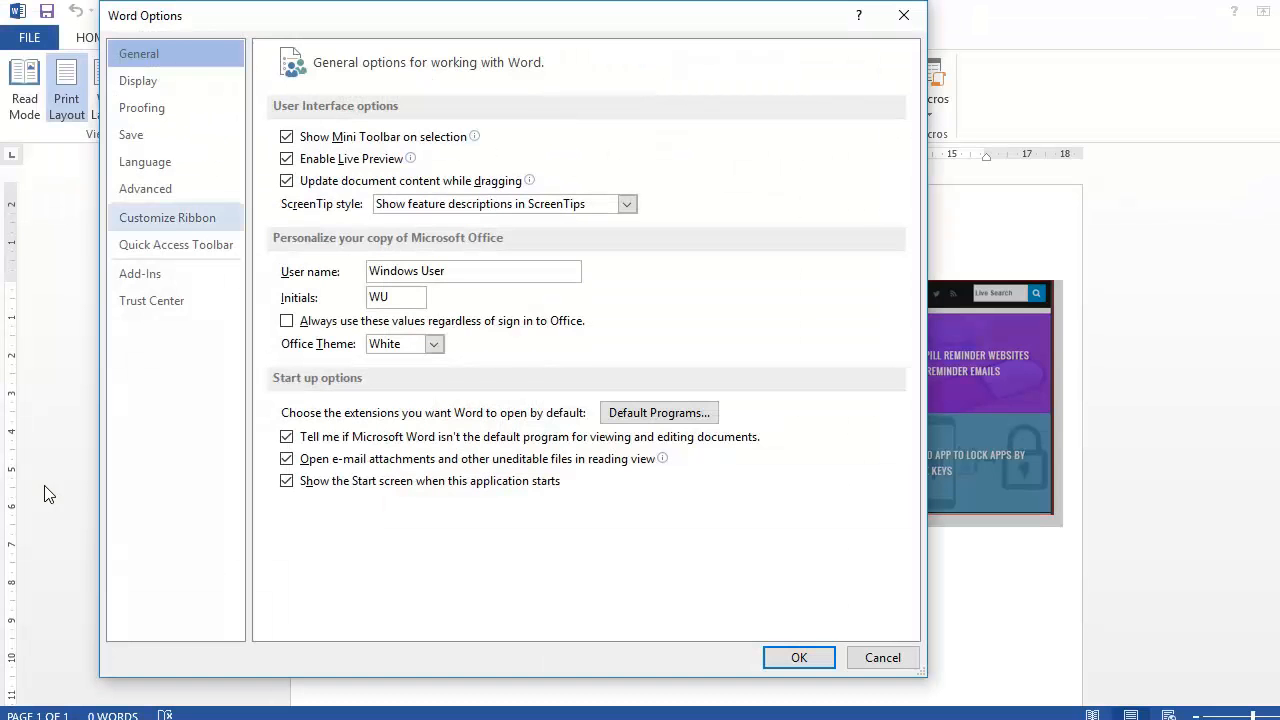
pyautogui.moveTo(145, 188)
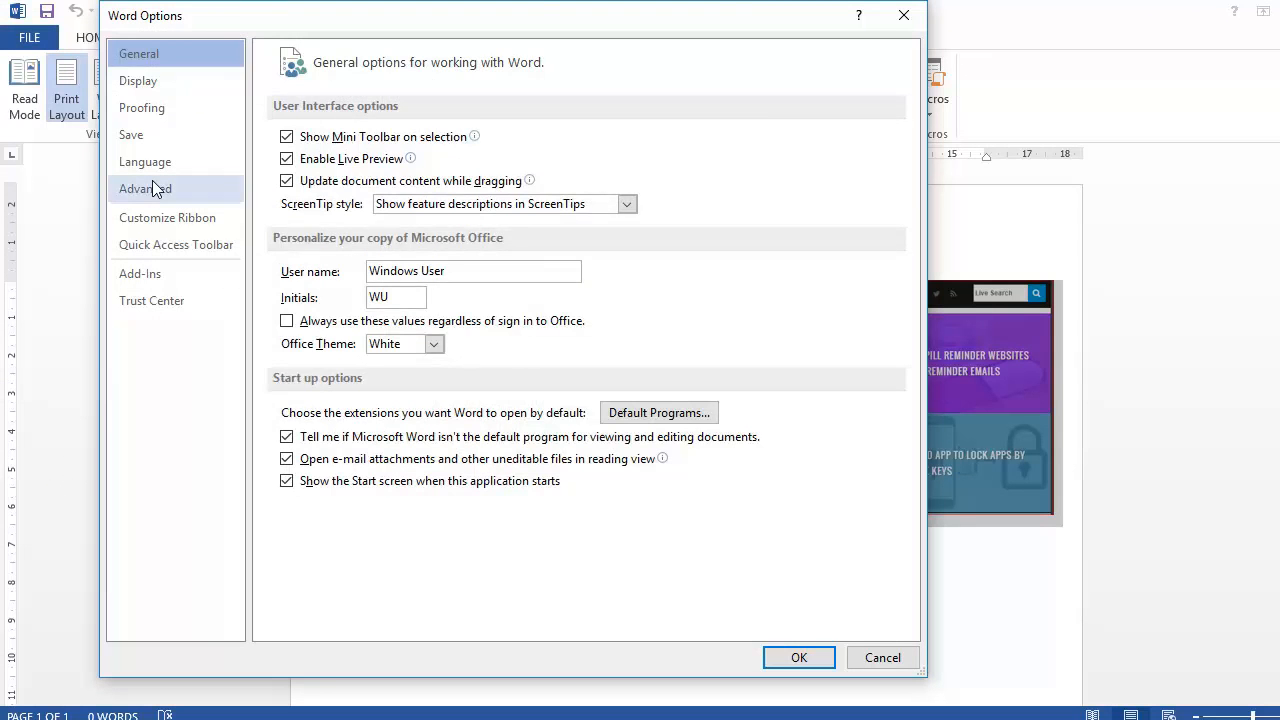
# - Switch to the Advanced page and scroll down to the Display settings
pyautogui.click(145, 188)
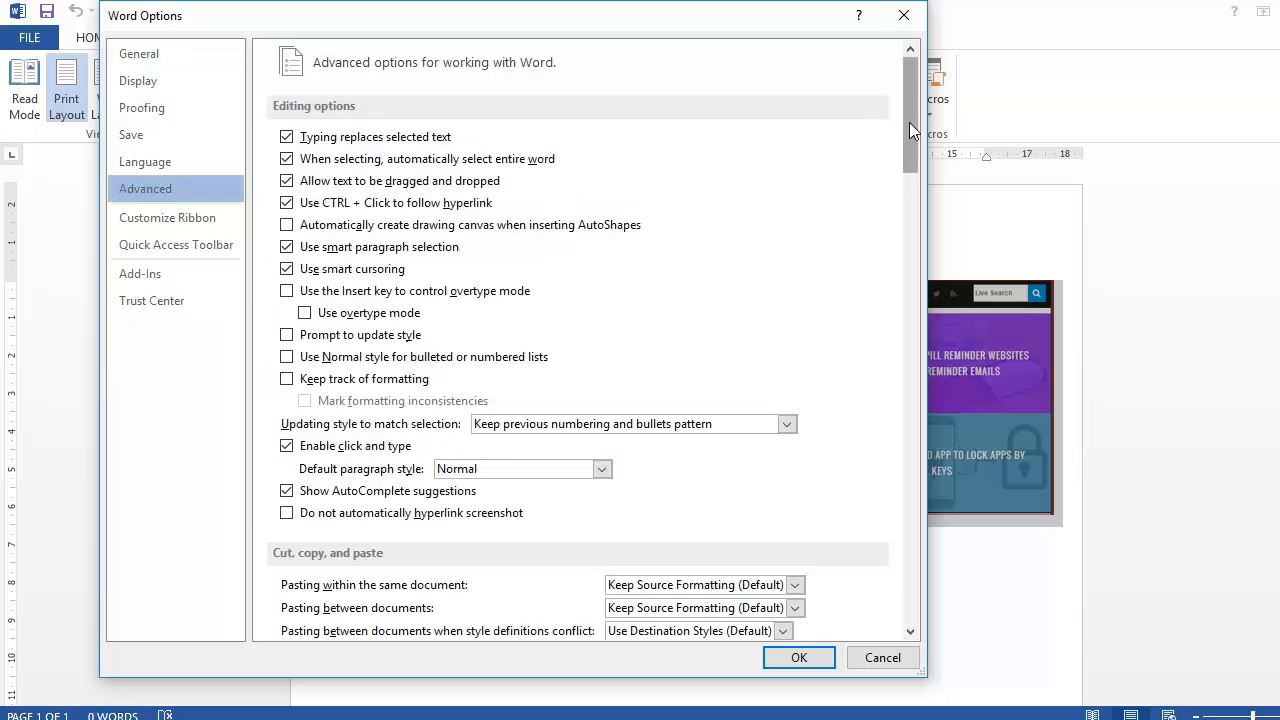
pyautogui.scroll(-3)
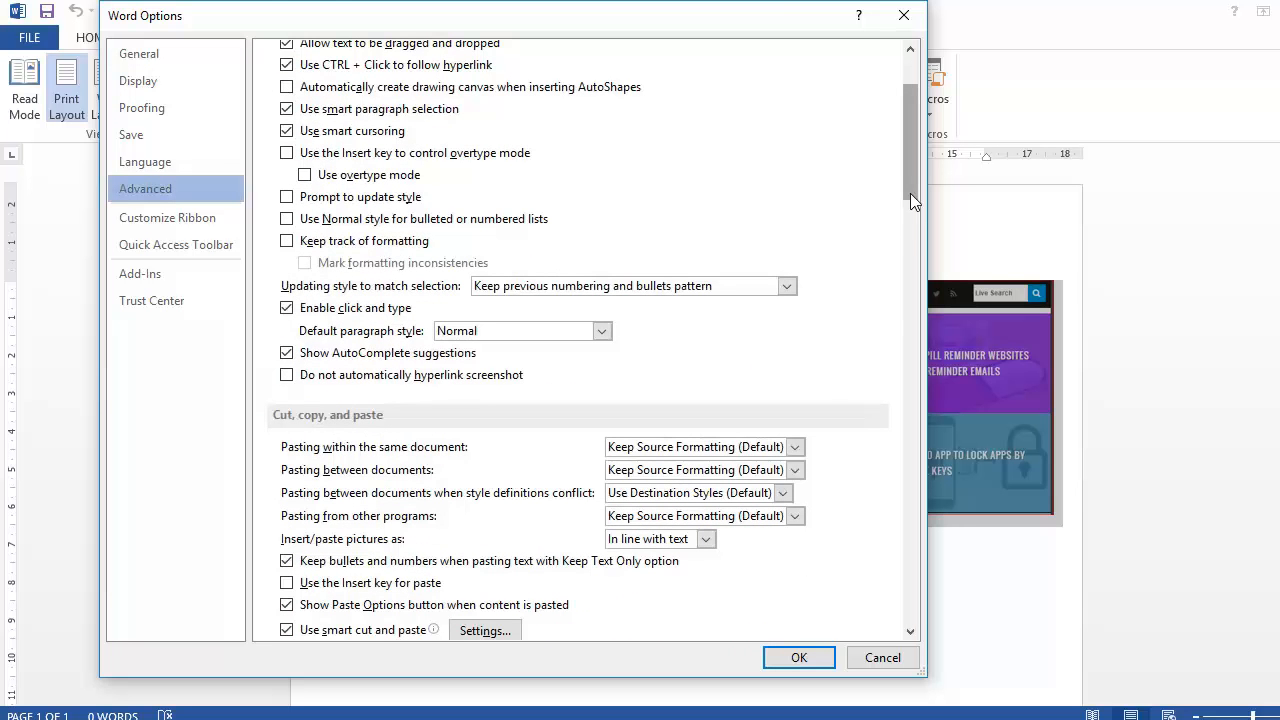
pyautogui.scroll(-3)
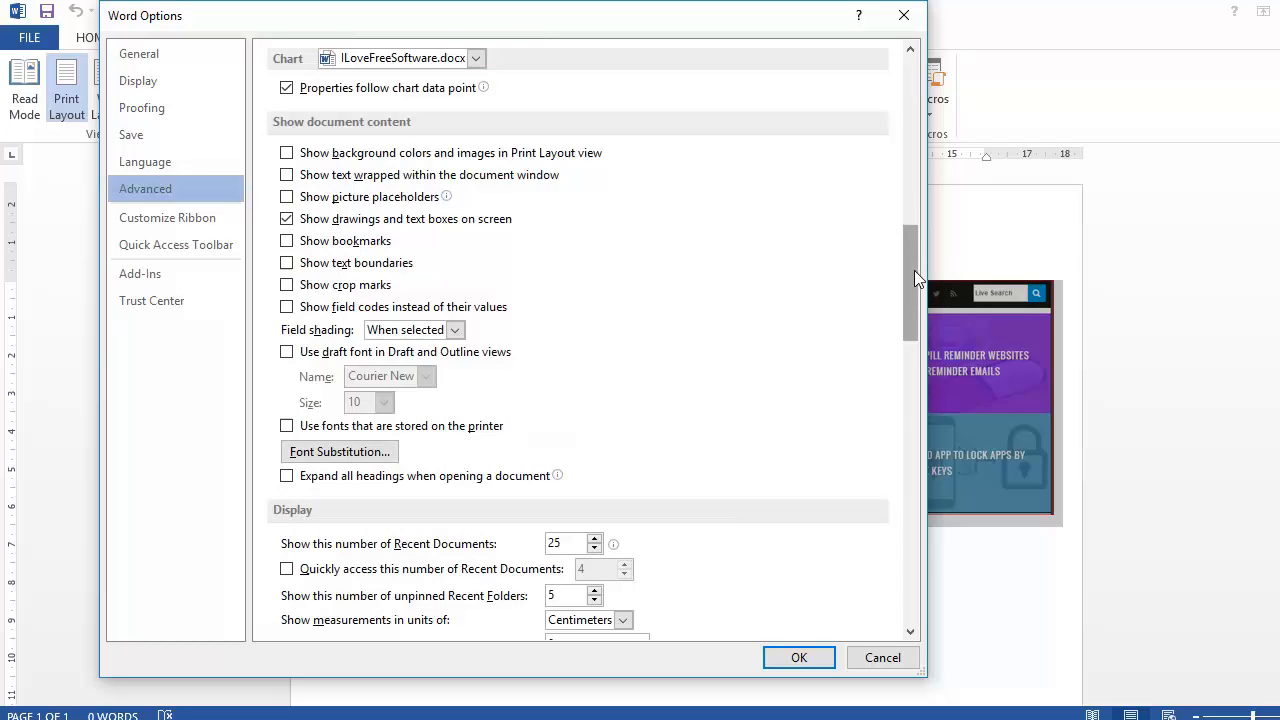
pyautogui.scroll(-3)
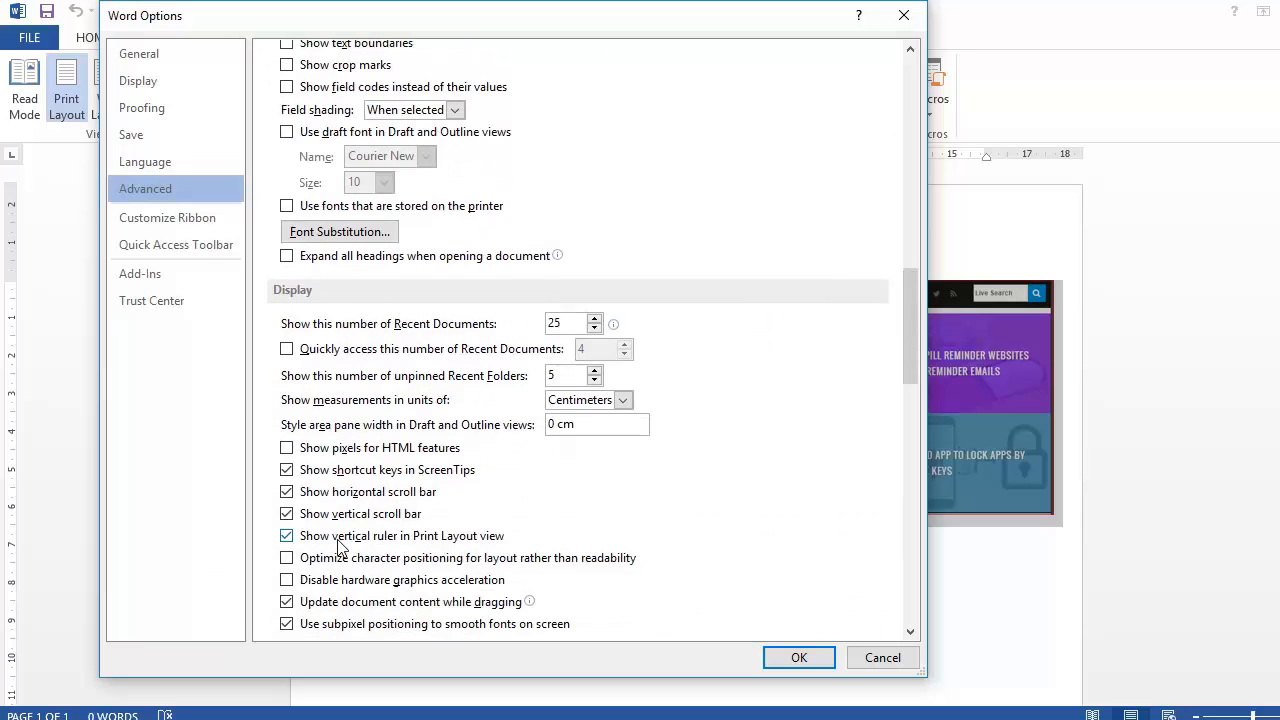
# - Uncheck 'Show vertical ruler in Print Layout view' and confirm with OK
pyautogui.click(287, 535)
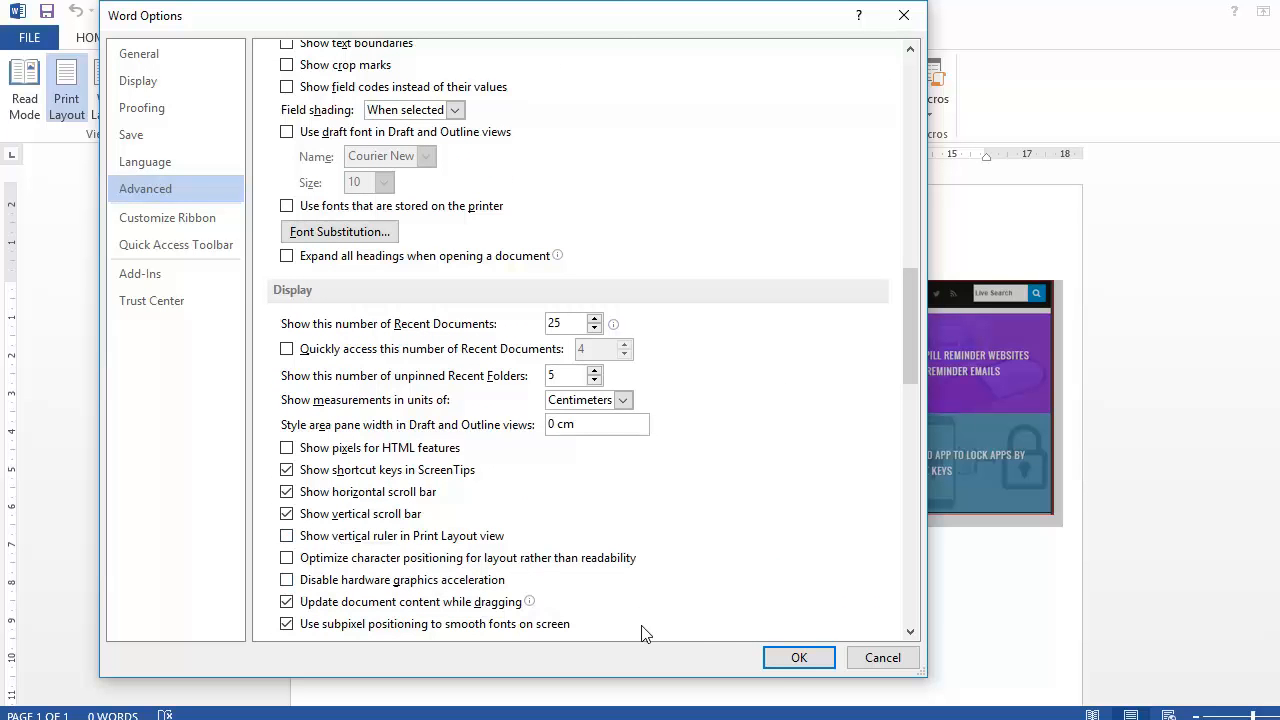
pyautogui.click(798, 657)
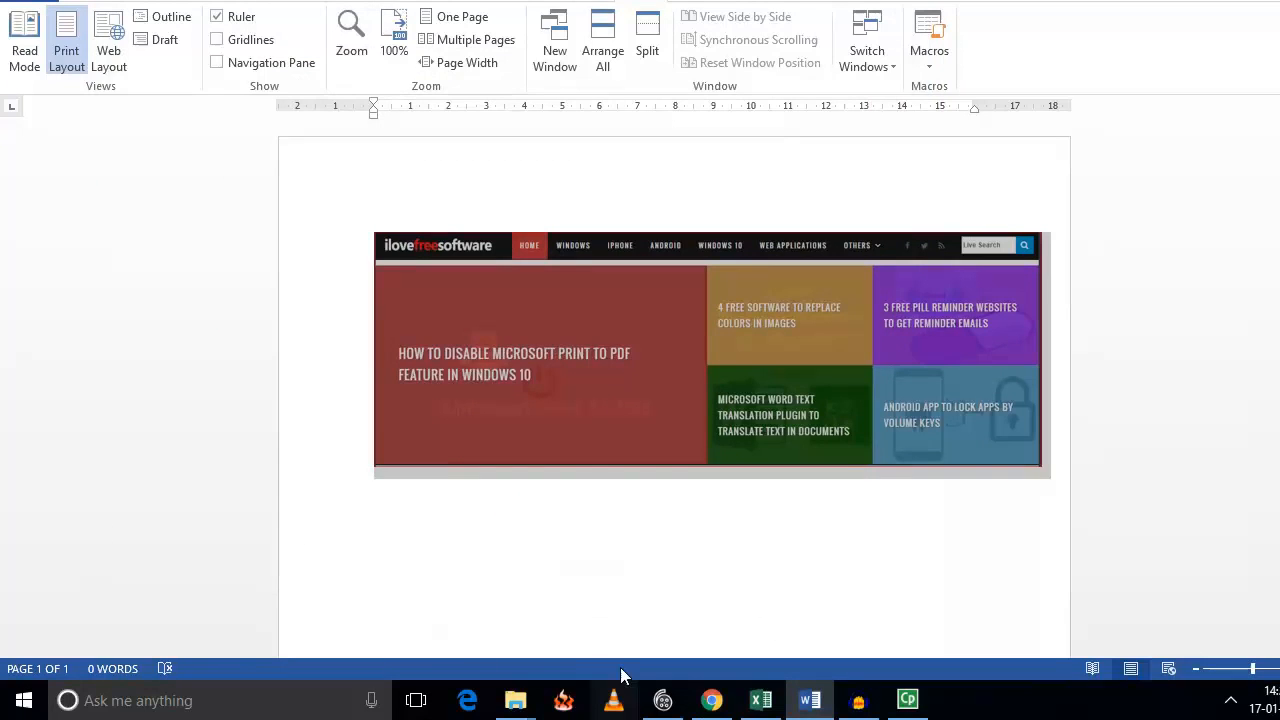
pyautogui.moveTo(615, 631)
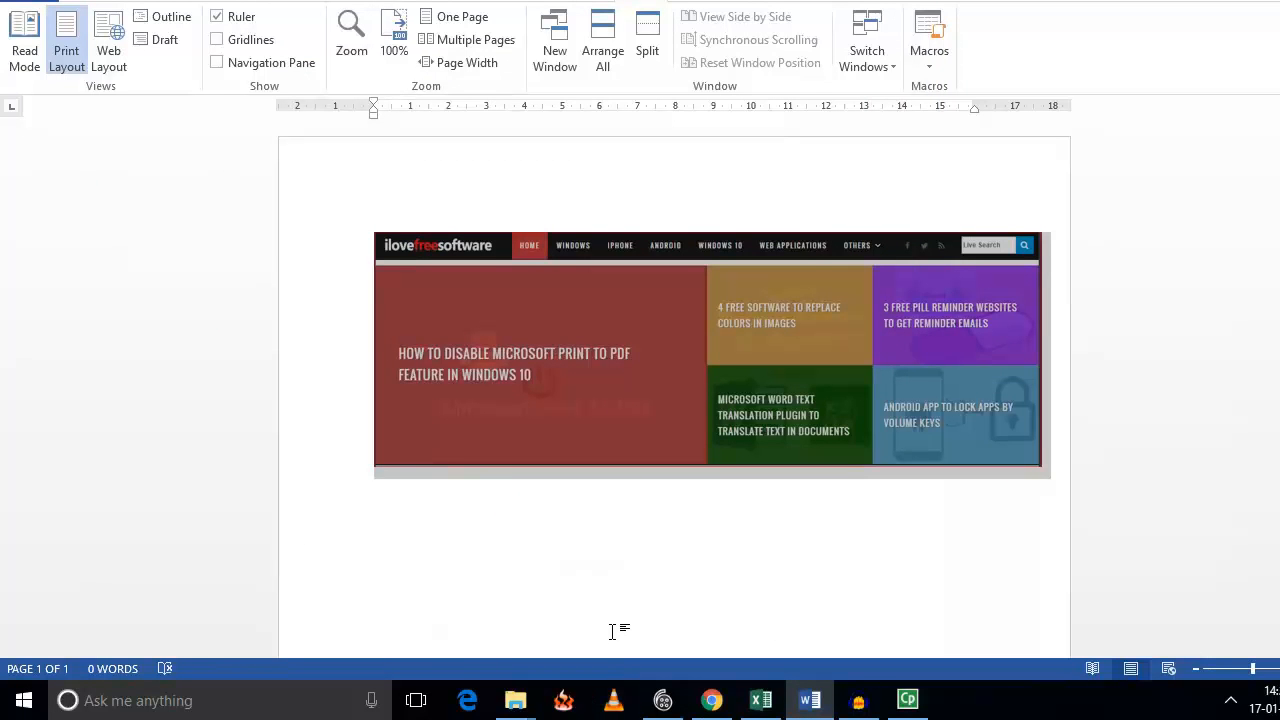